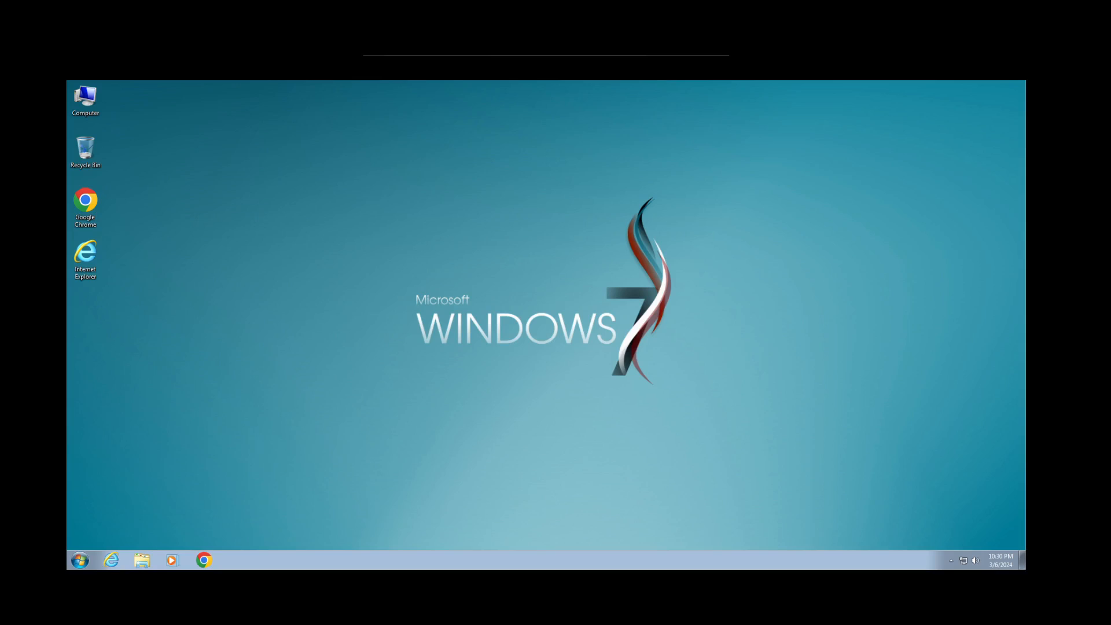
pyautogui.moveTo(551, 362)
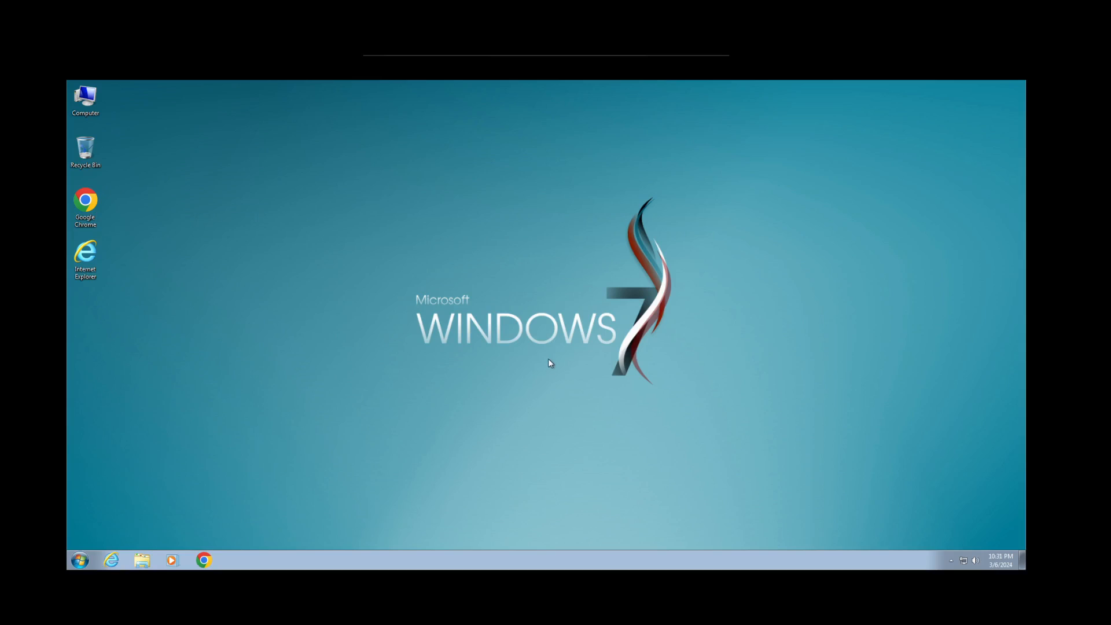
pyautogui.moveTo(375, 454)
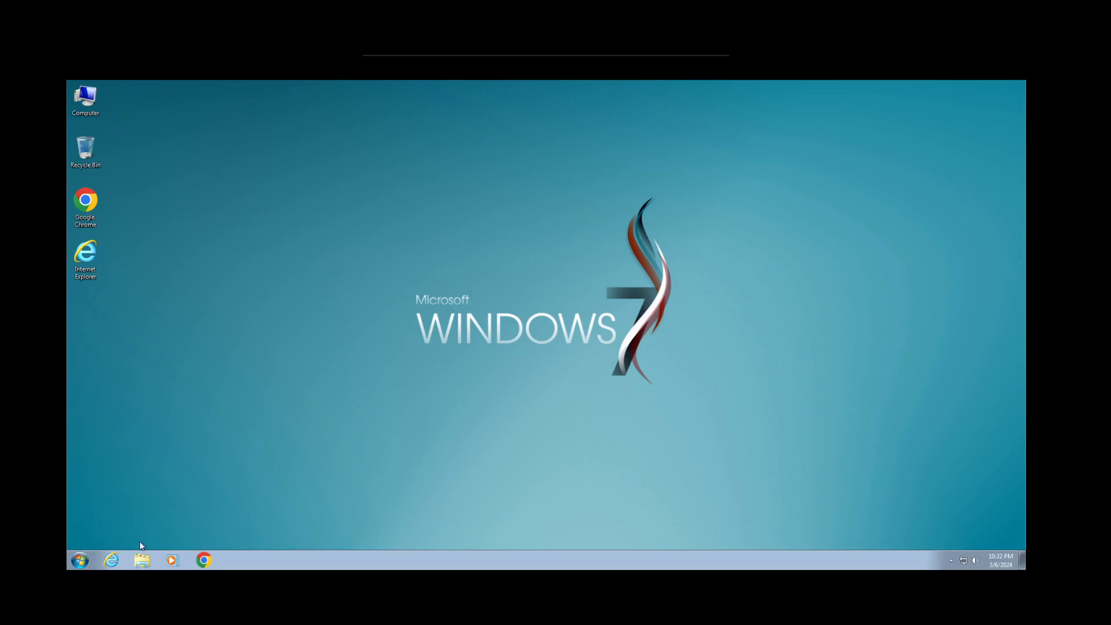
# Open Windows Explorer on Libraries and show the shortcut menu for Computer
pyautogui.click(141, 561)
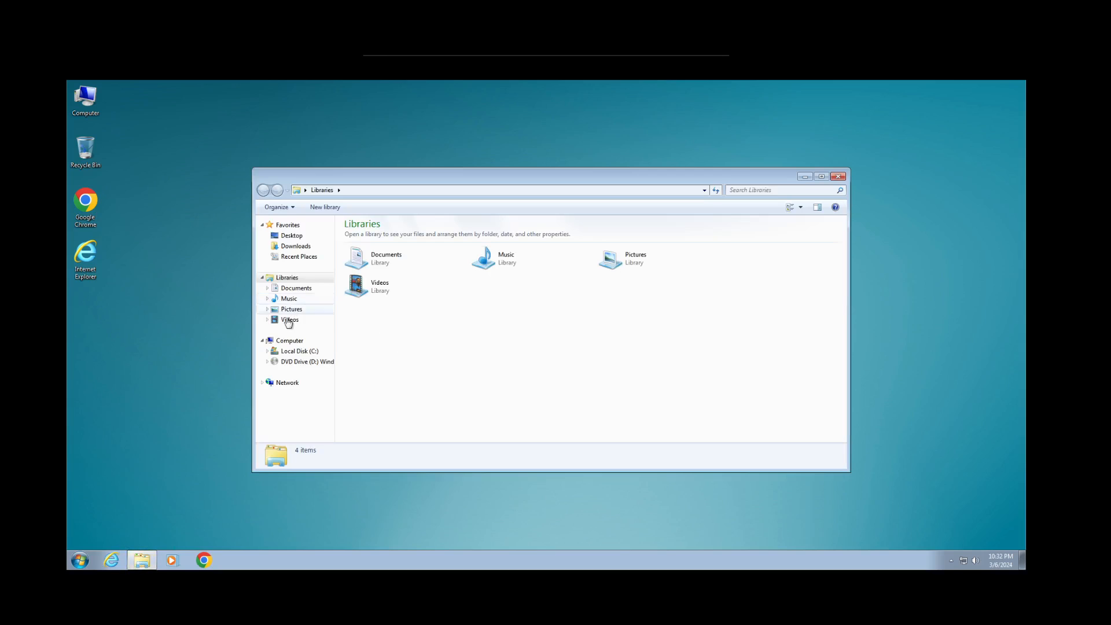
pyautogui.rightClick(290, 340)
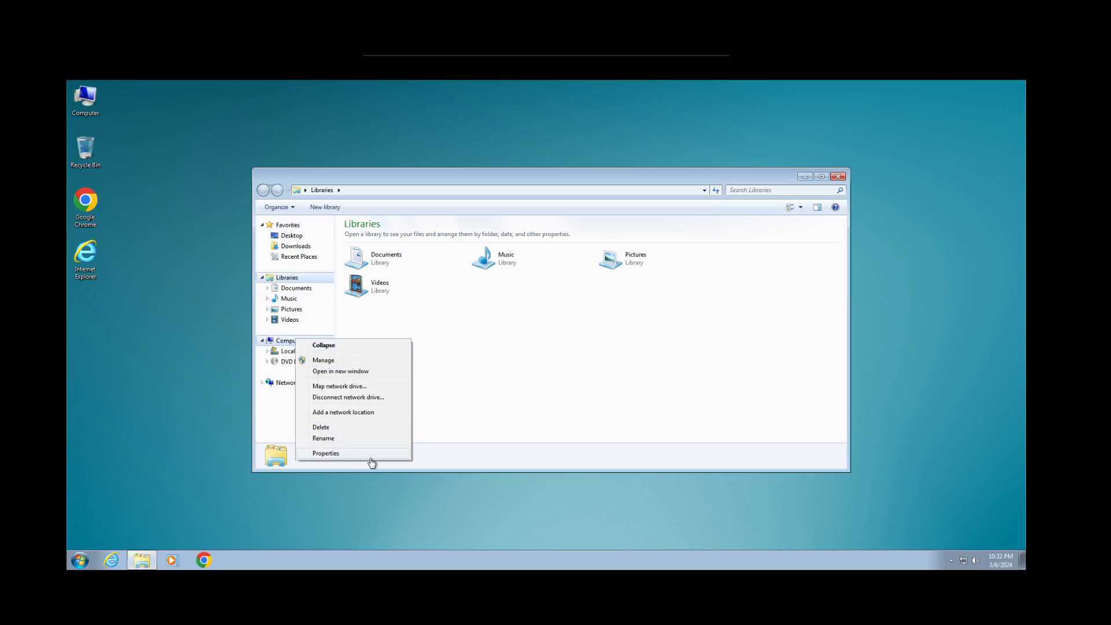
# Show the System page via Properties, revealing the Windows 7 Super Lite edition details
pyautogui.click(325, 453)
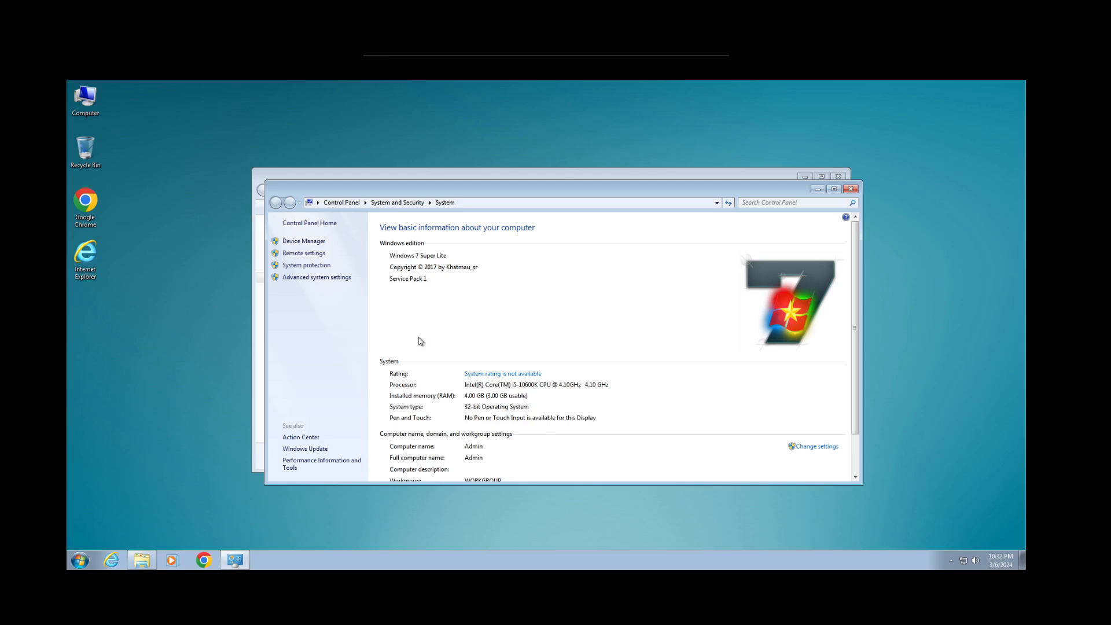
pyautogui.moveTo(467, 277)
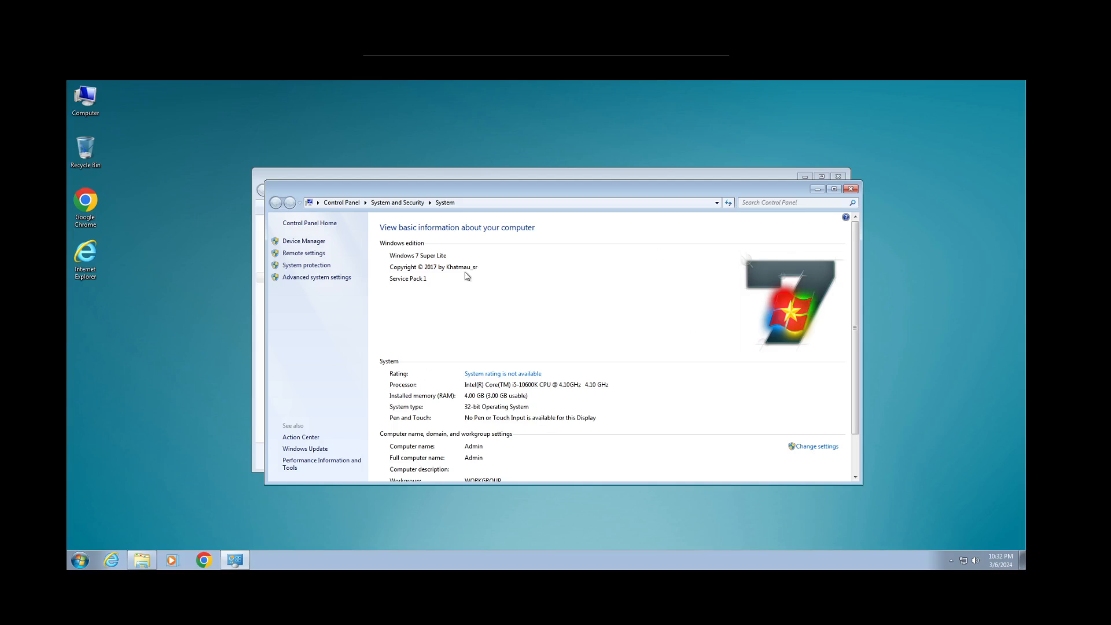
pyautogui.moveTo(764, 302)
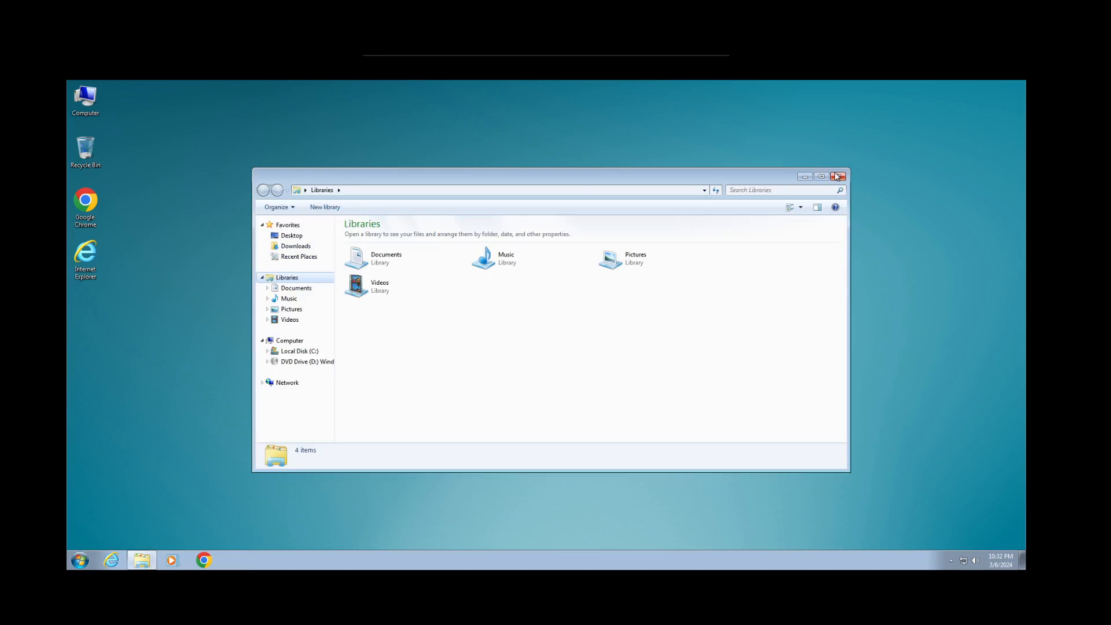
# Close the Libraries Explorer window, leaving the desktop clear
pyautogui.click(839, 176)
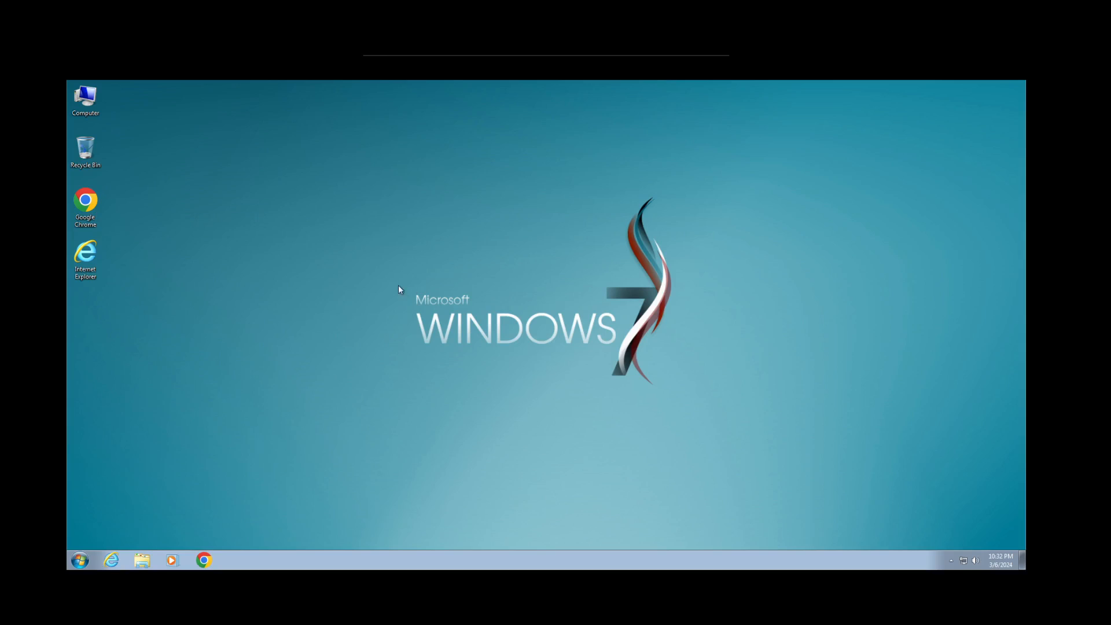
pyautogui.moveTo(421, 364)
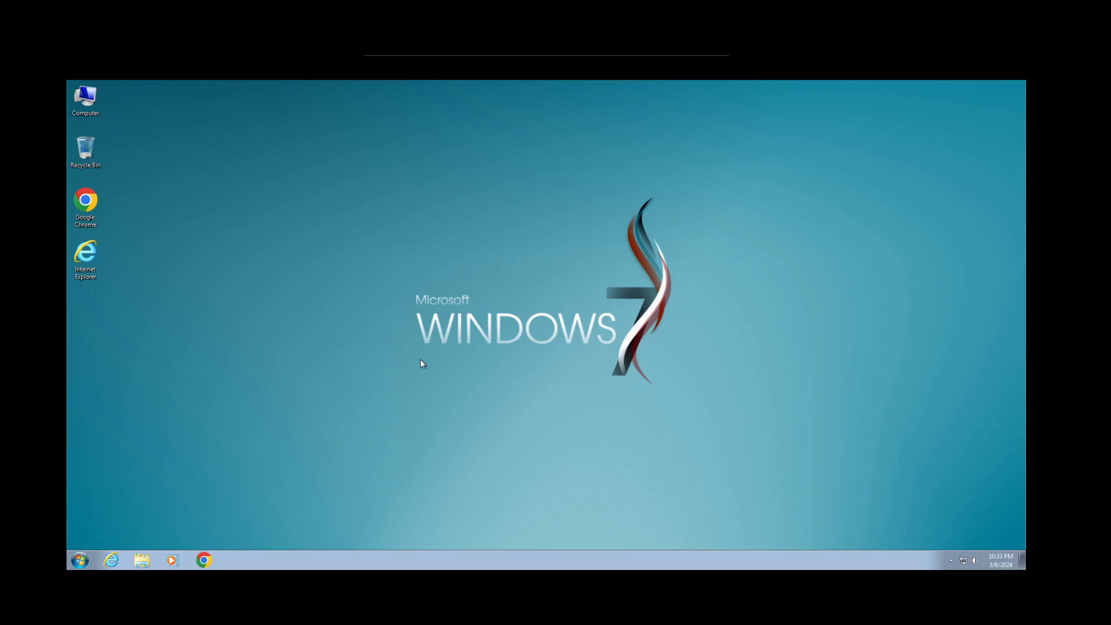
pyautogui.moveTo(342, 309)
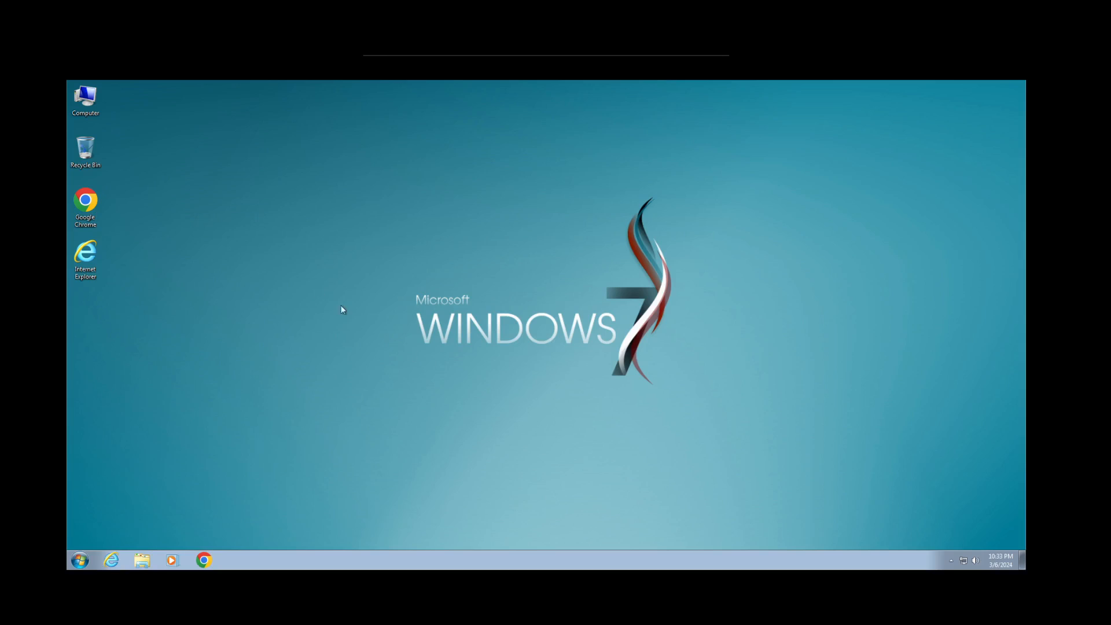